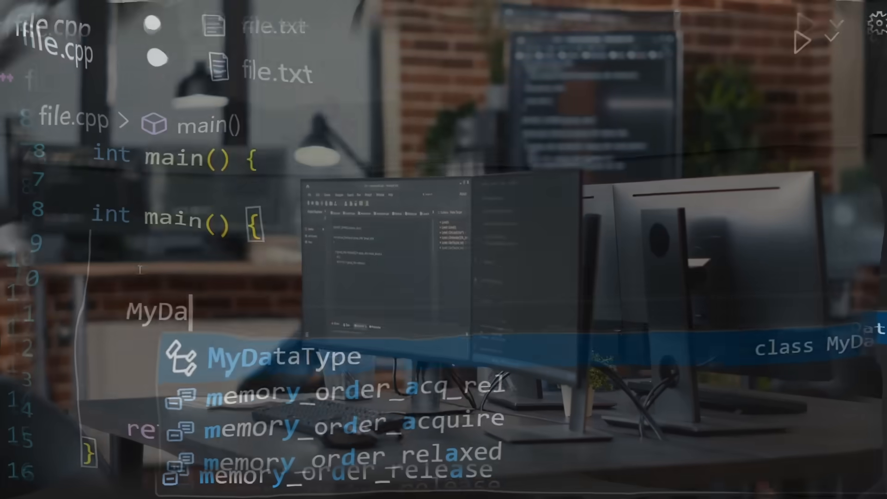
pyautogui.write('Ty')
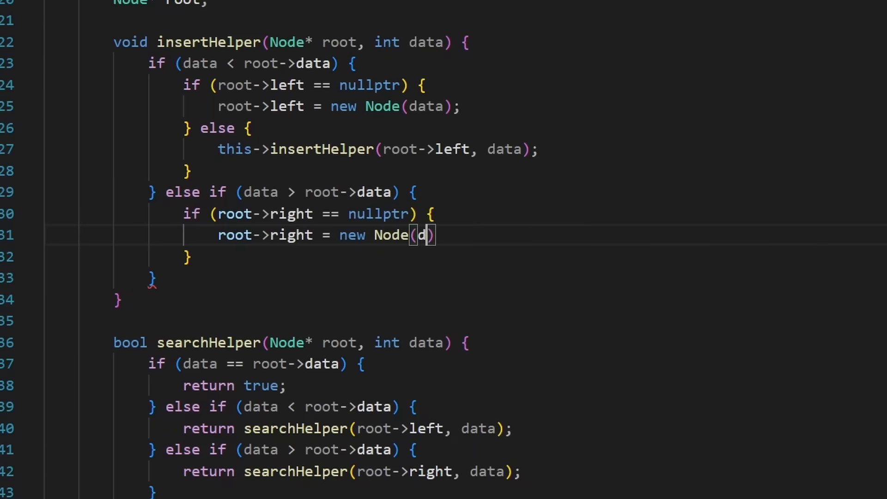
pyautogui.write('ata); e')
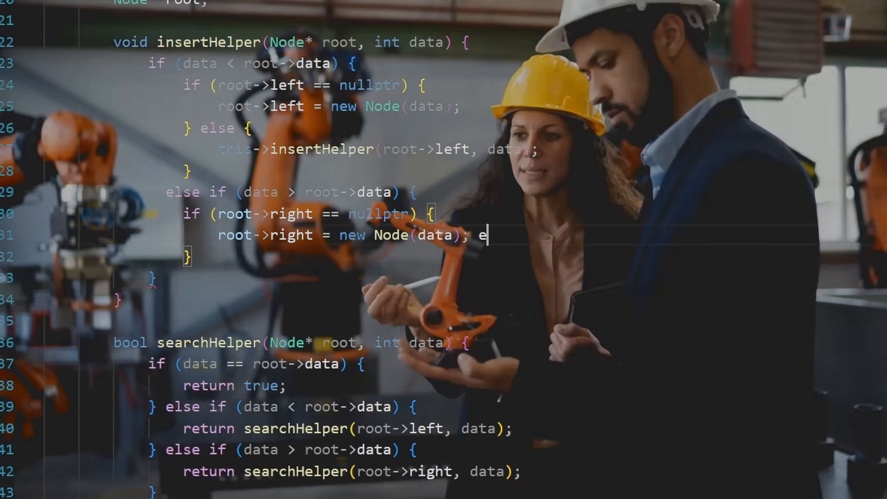